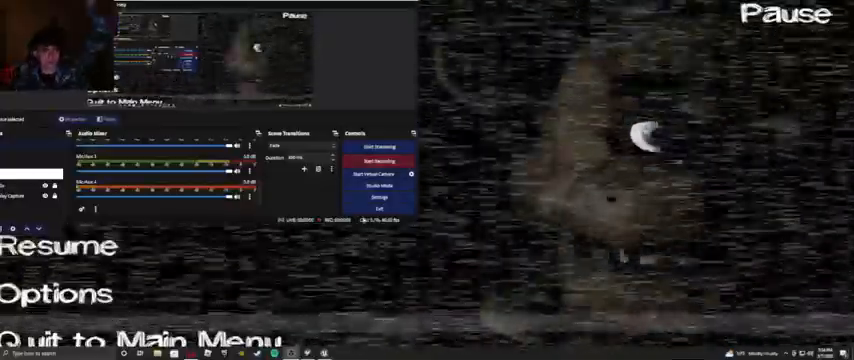
# Bring the paused game window in front of OBS, showing Resume, Options and Quit.
pyautogui.click(383, 160)
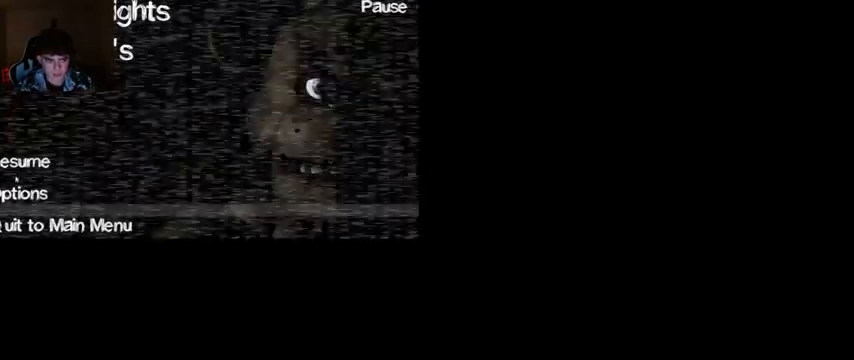
pyautogui.click(25, 195)
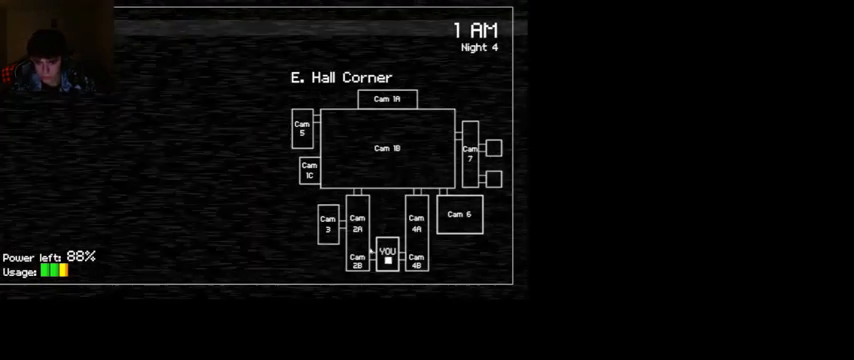
# Check the Supply Closet camera, quit to the main menu, and confirm Yes to close the game.
pyautogui.click(300, 128)
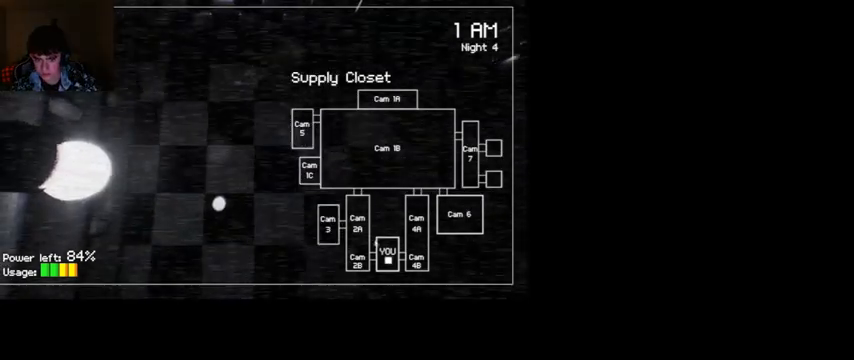
pyautogui.click(410, 267)
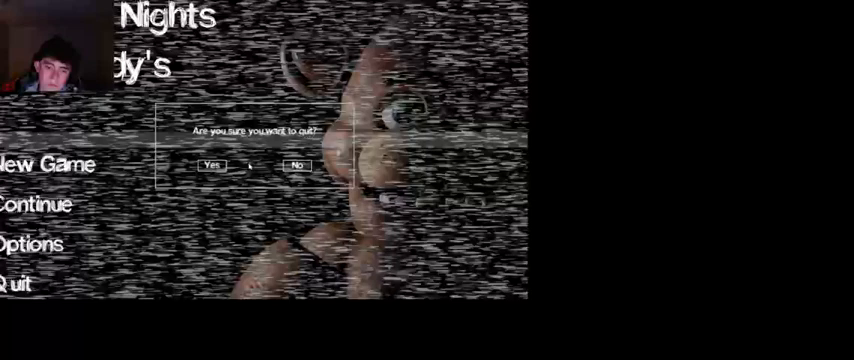
pyautogui.click(213, 163)
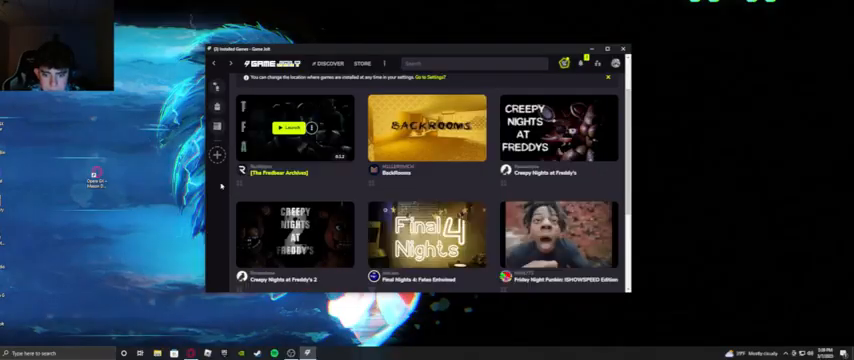